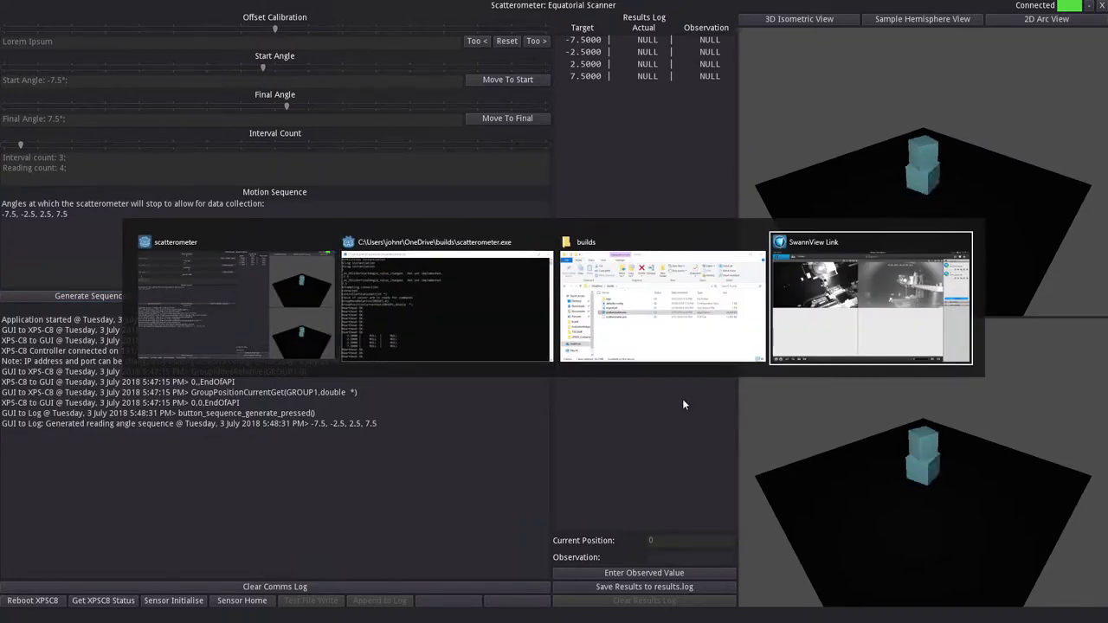
Step: Dismiss the window switcher and open the Start menu app list
left_click(236, 299)
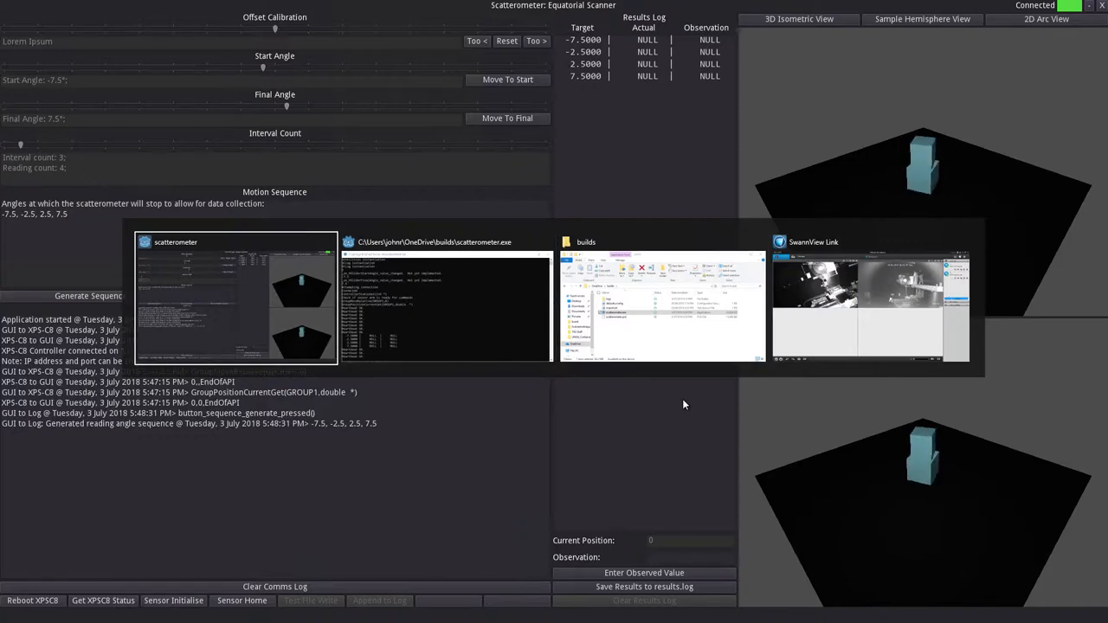
left_click(13, 610)
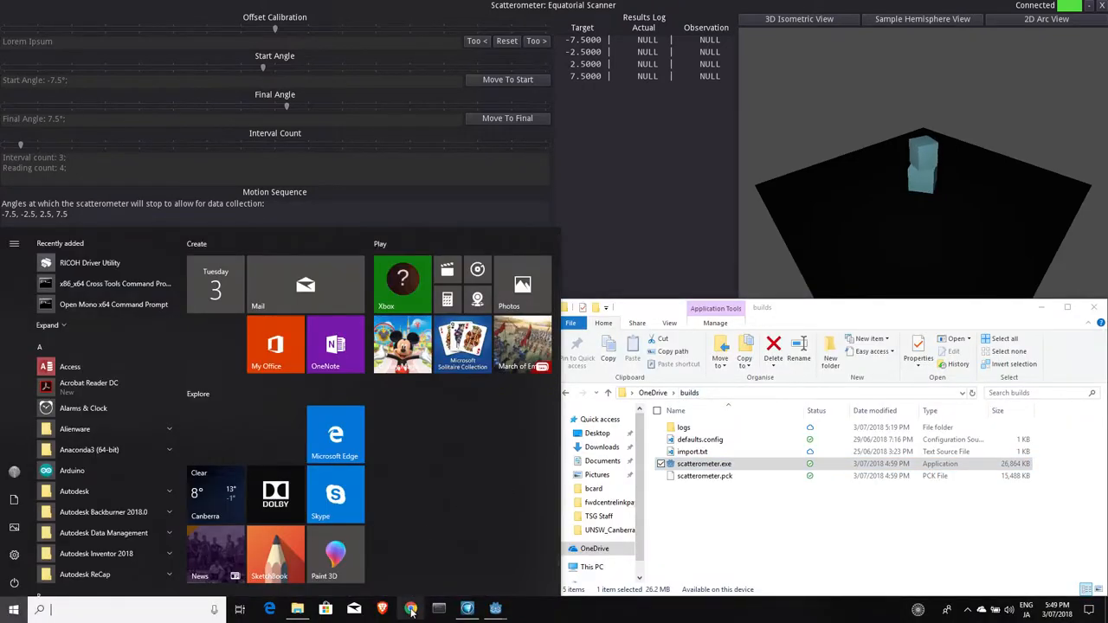
Step: Log in as Administrator at the XPS-C8 controller (131.236.52.97) in Chrome
left_click(410, 610)
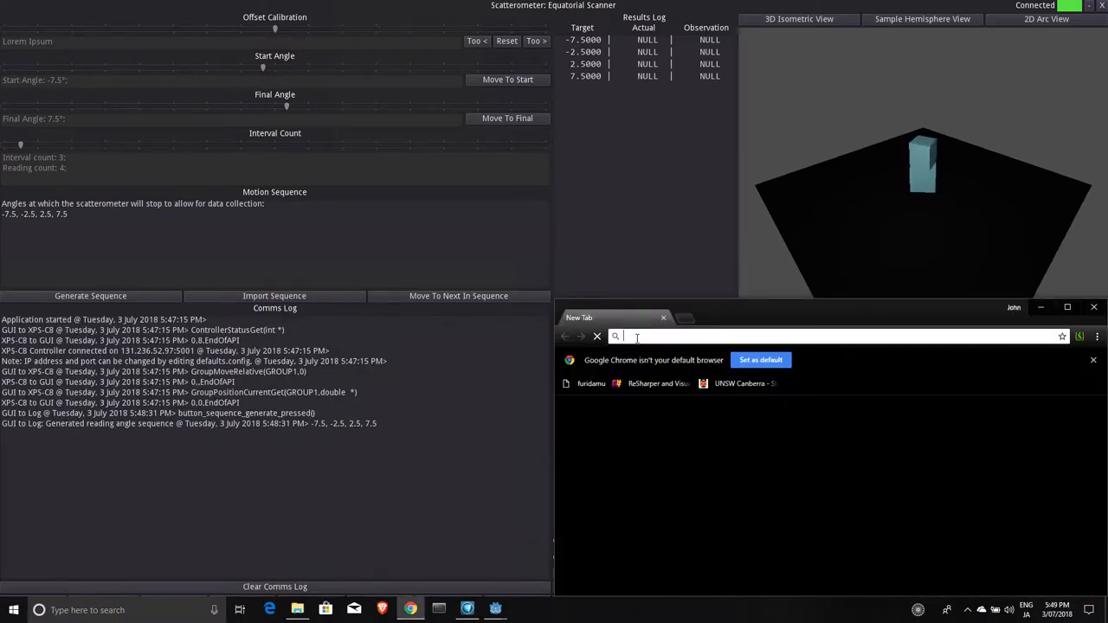
type("131.236.52.97")
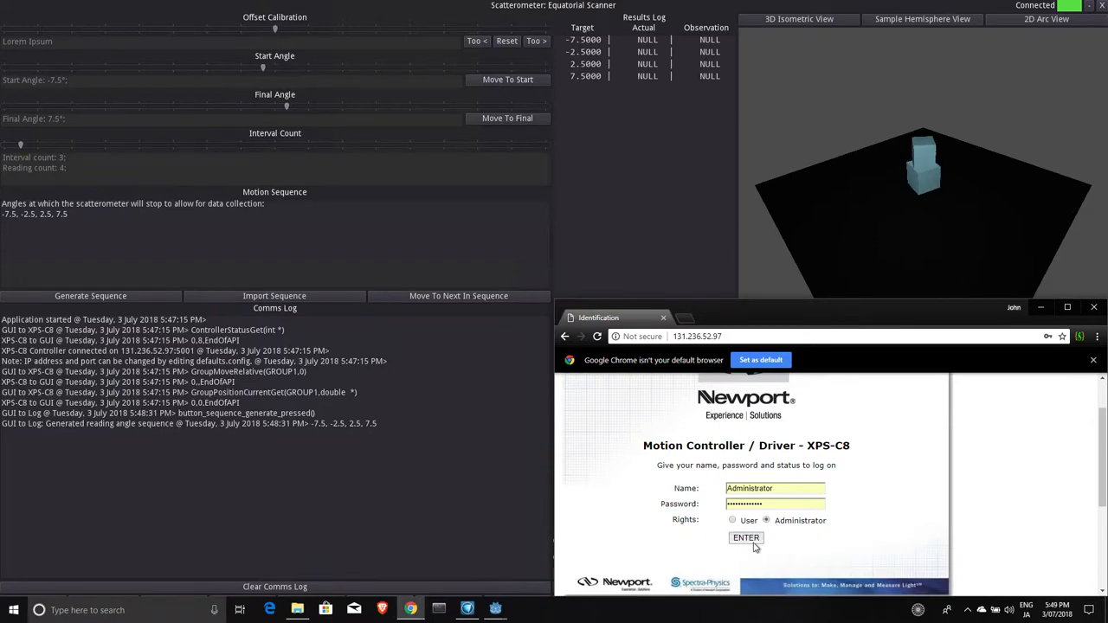
left_click(746, 538)
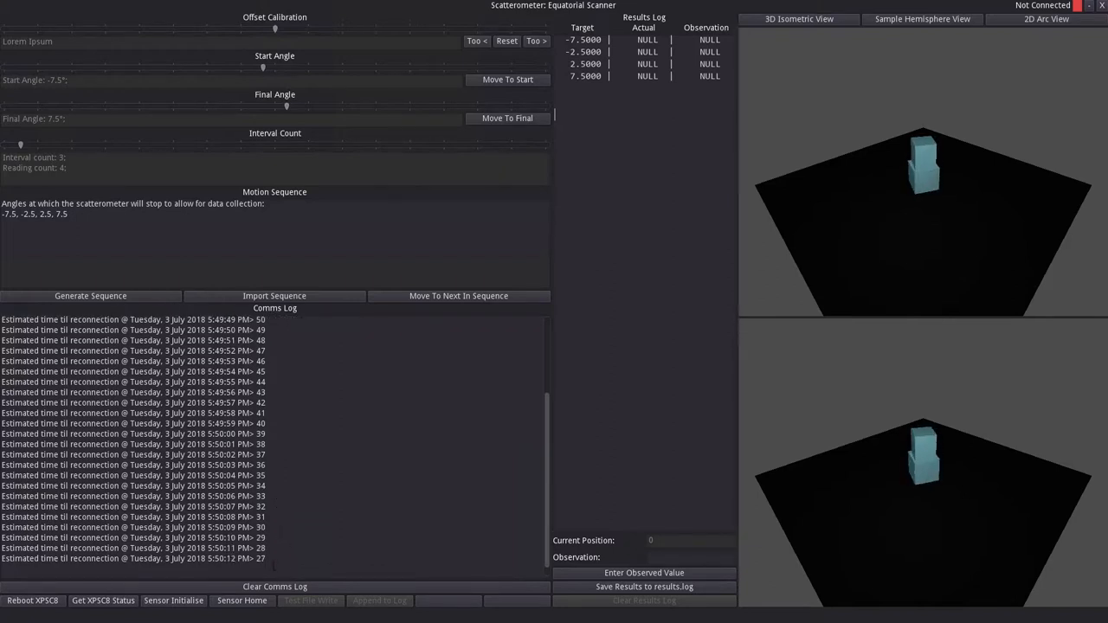
key("alt+tab")
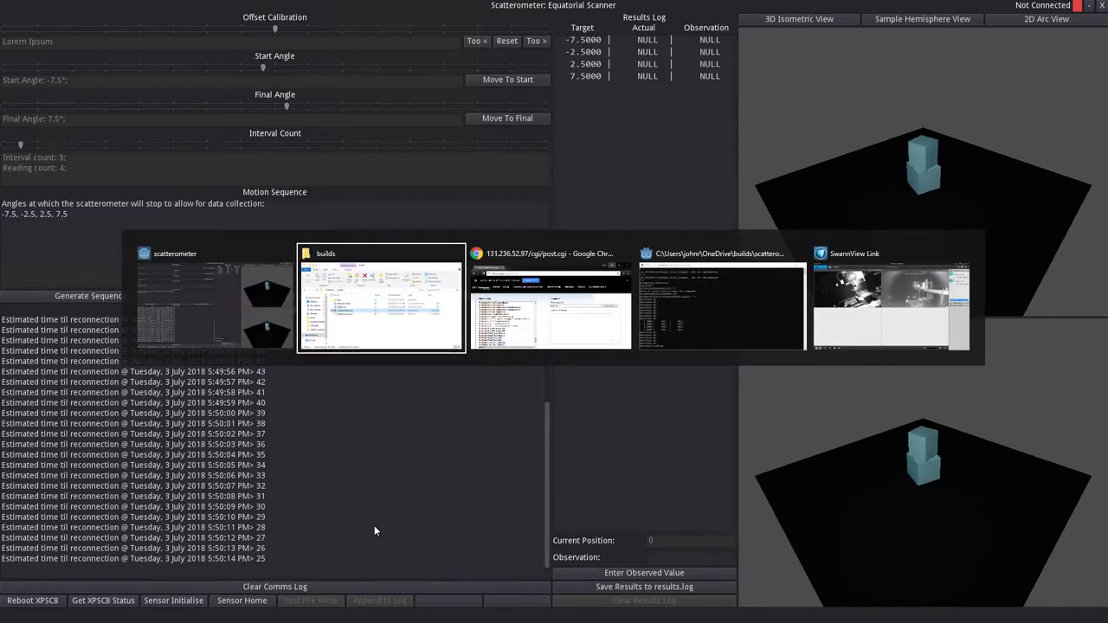
Step: Check the scanner's reconnection countdown reached zero, then return to SwannView Link's live feeds
left_click(891, 303)
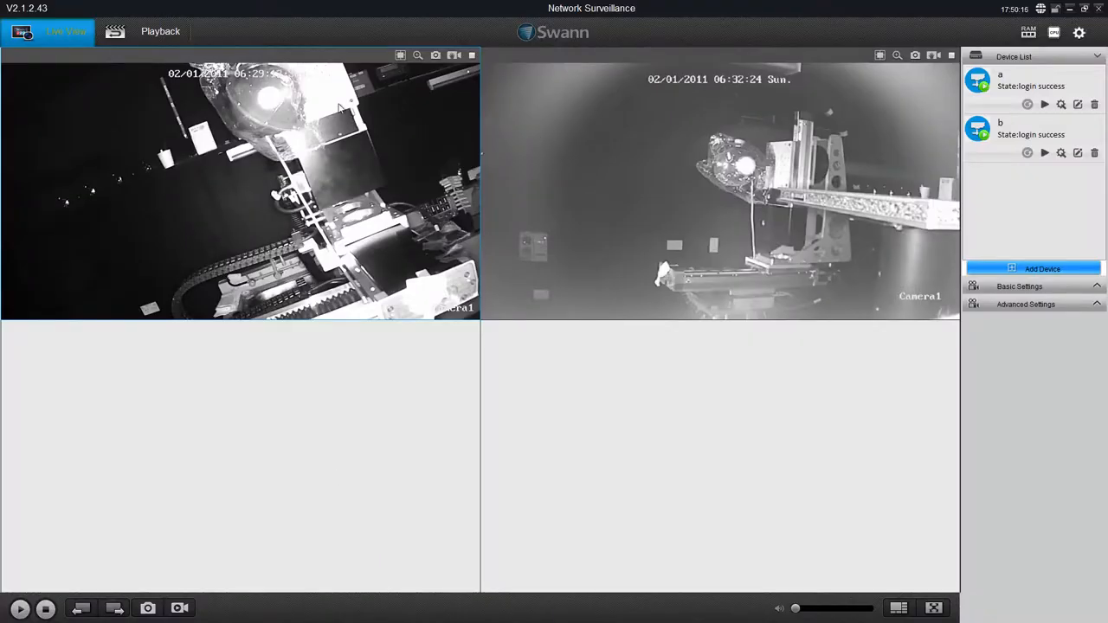
mouse_move(906, 216)
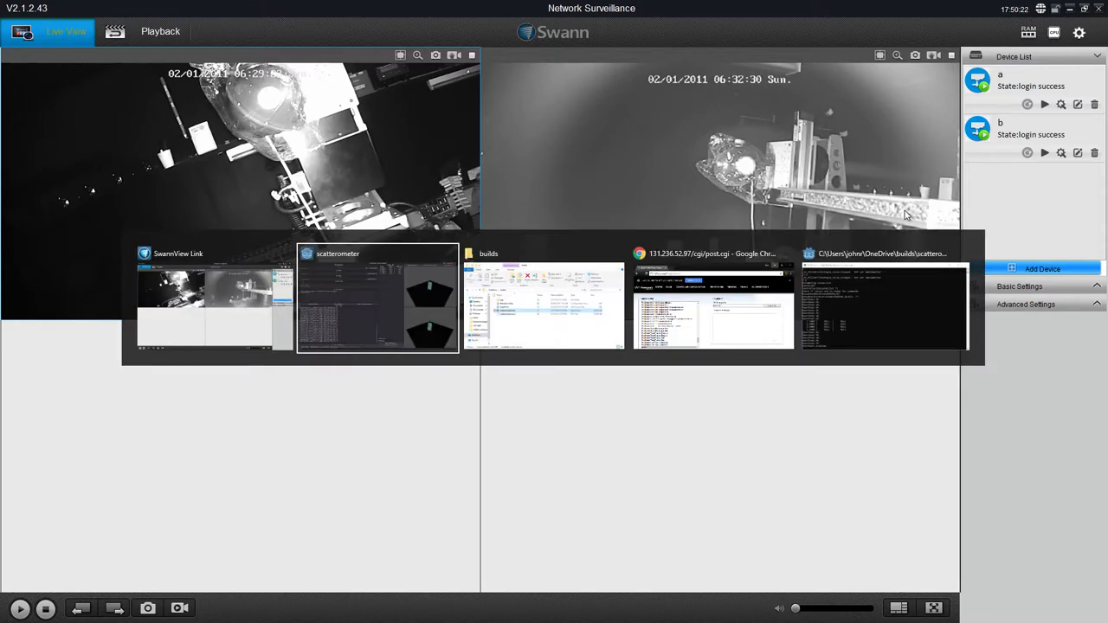
left_click(378, 298)
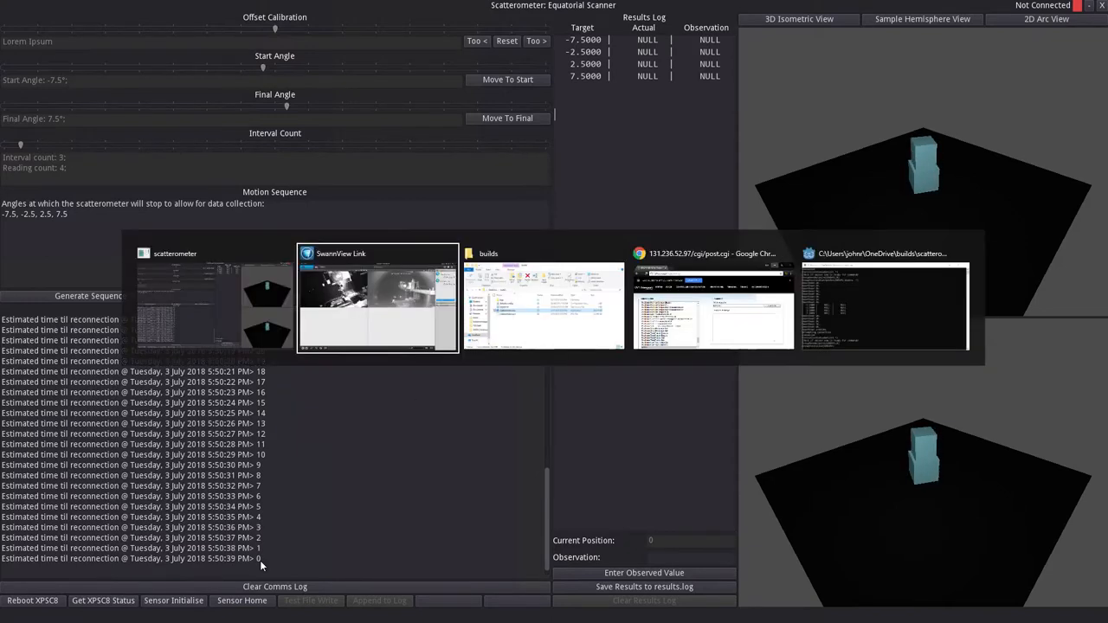
left_click(377, 300)
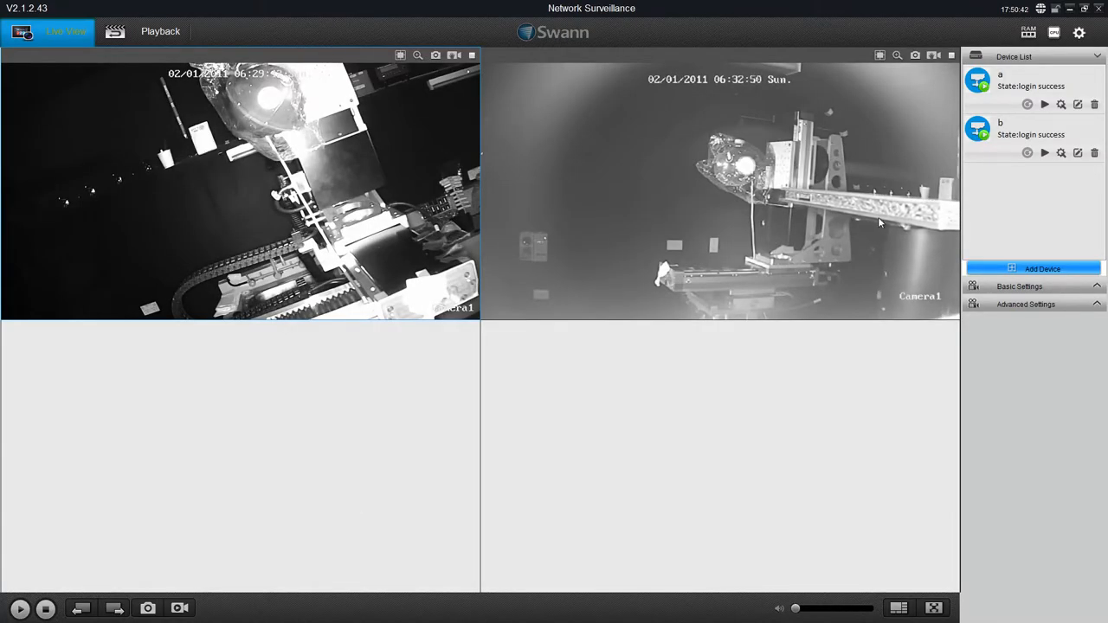